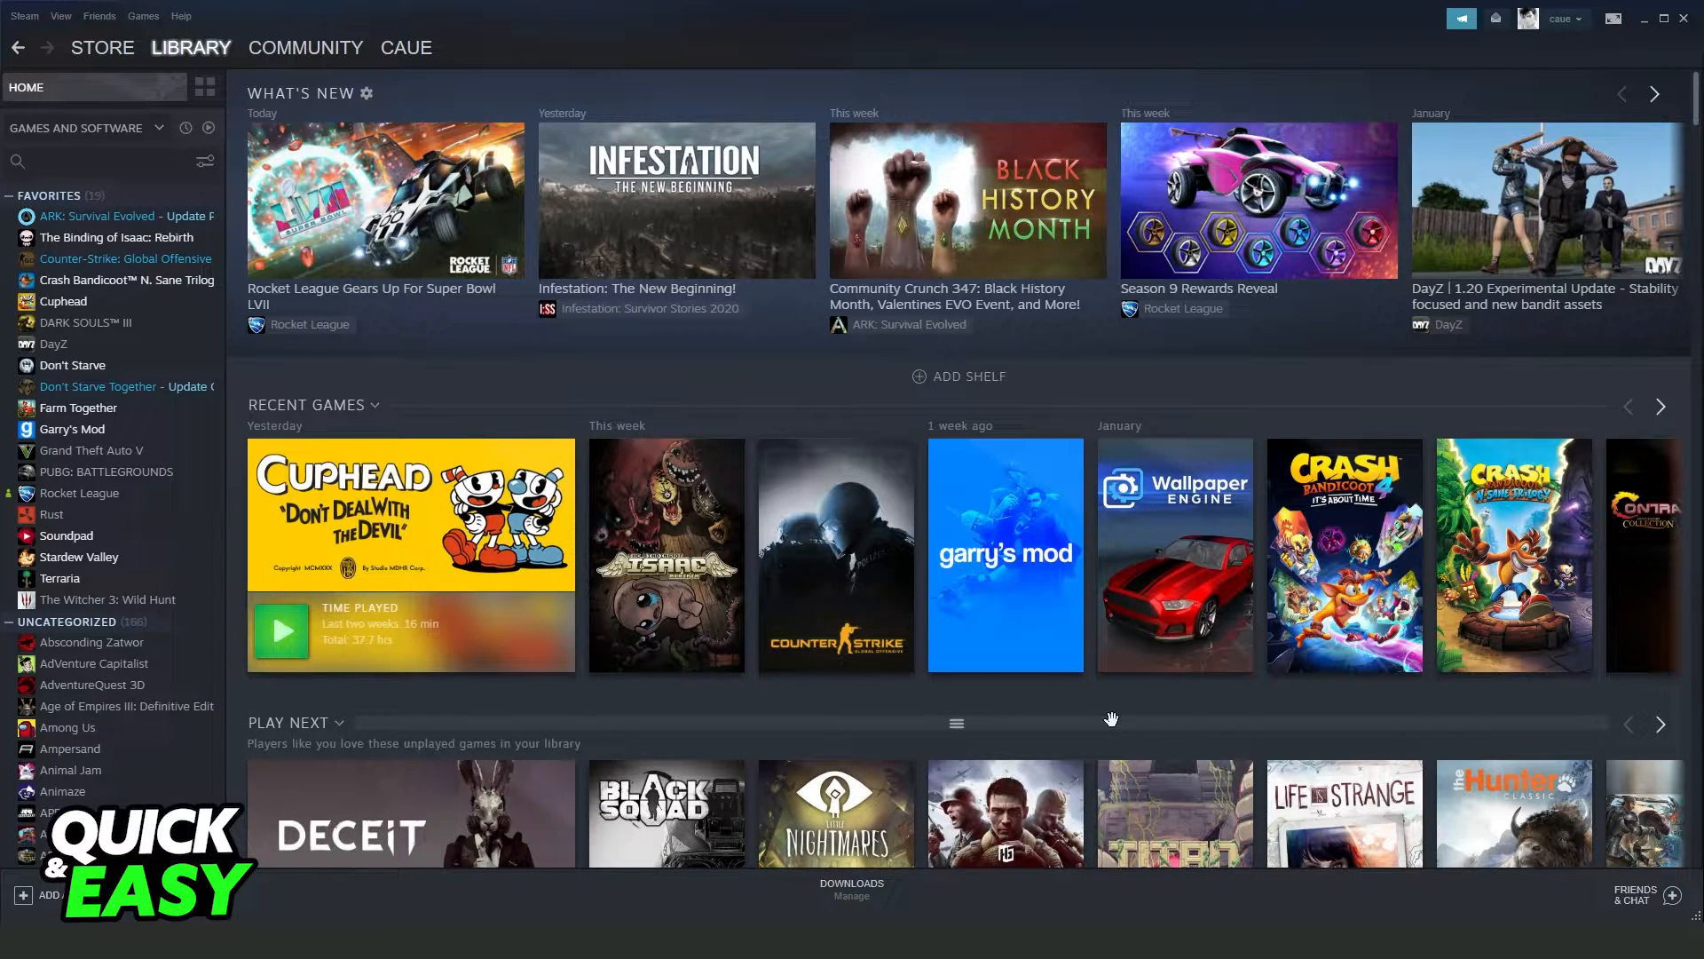
{"action": "mouse_move", "coordinate": [867, 747]}
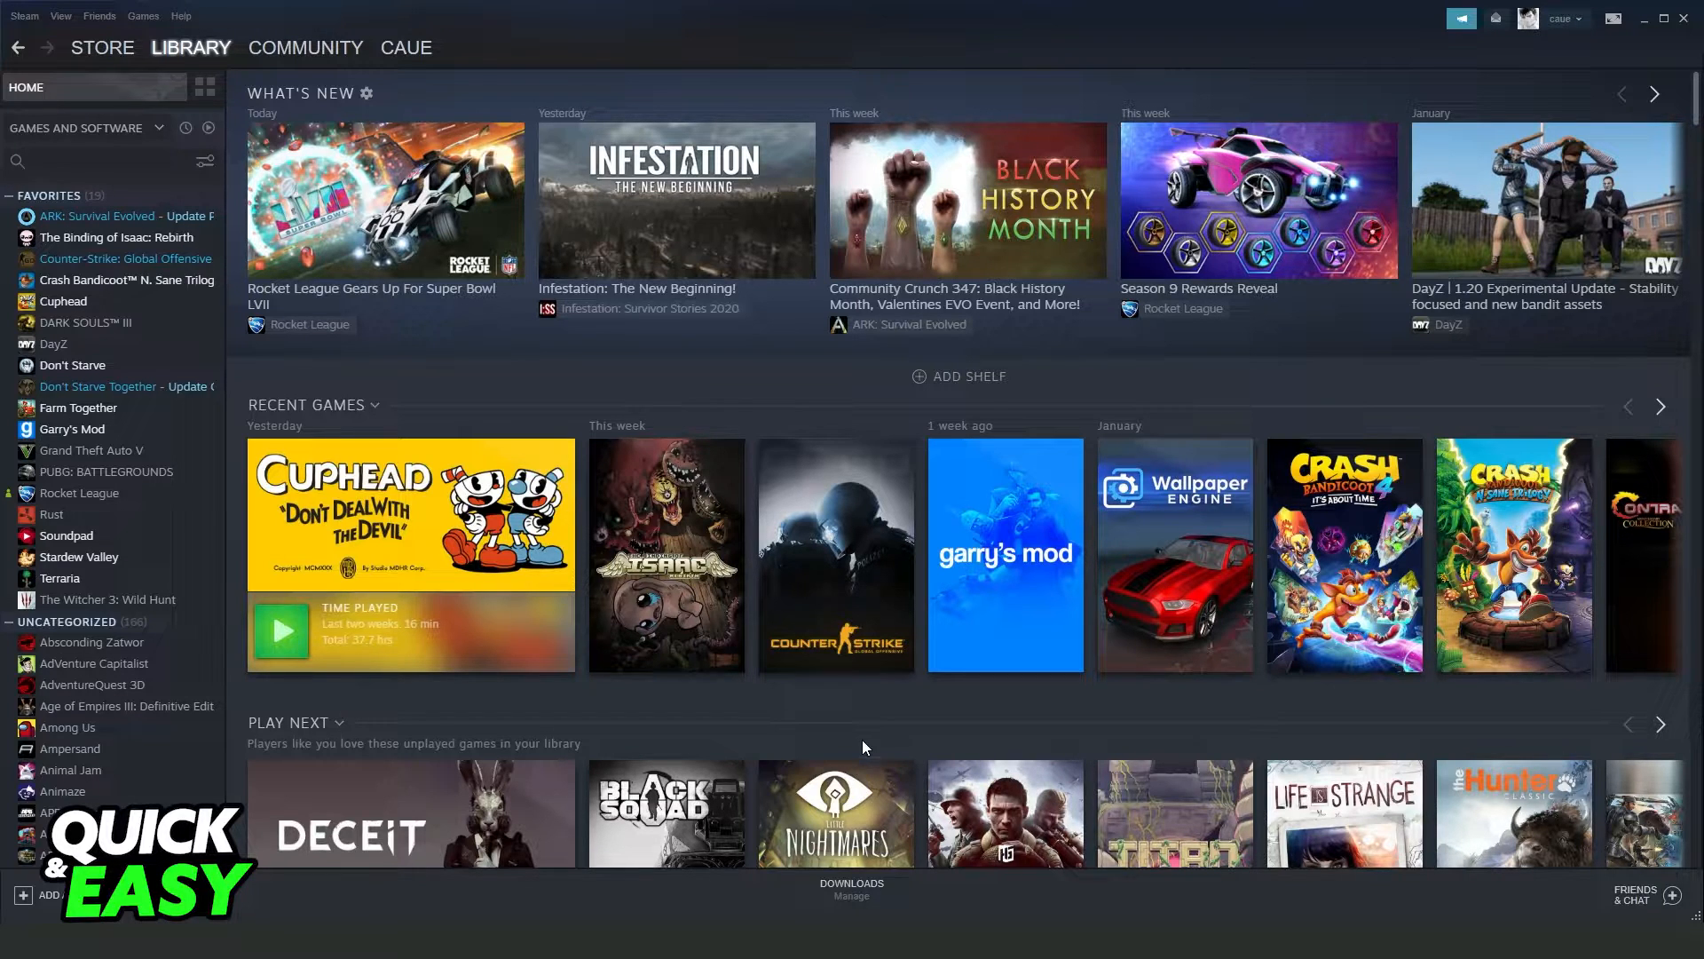
{"action": "mouse_move", "coordinate": [1012, 753]}
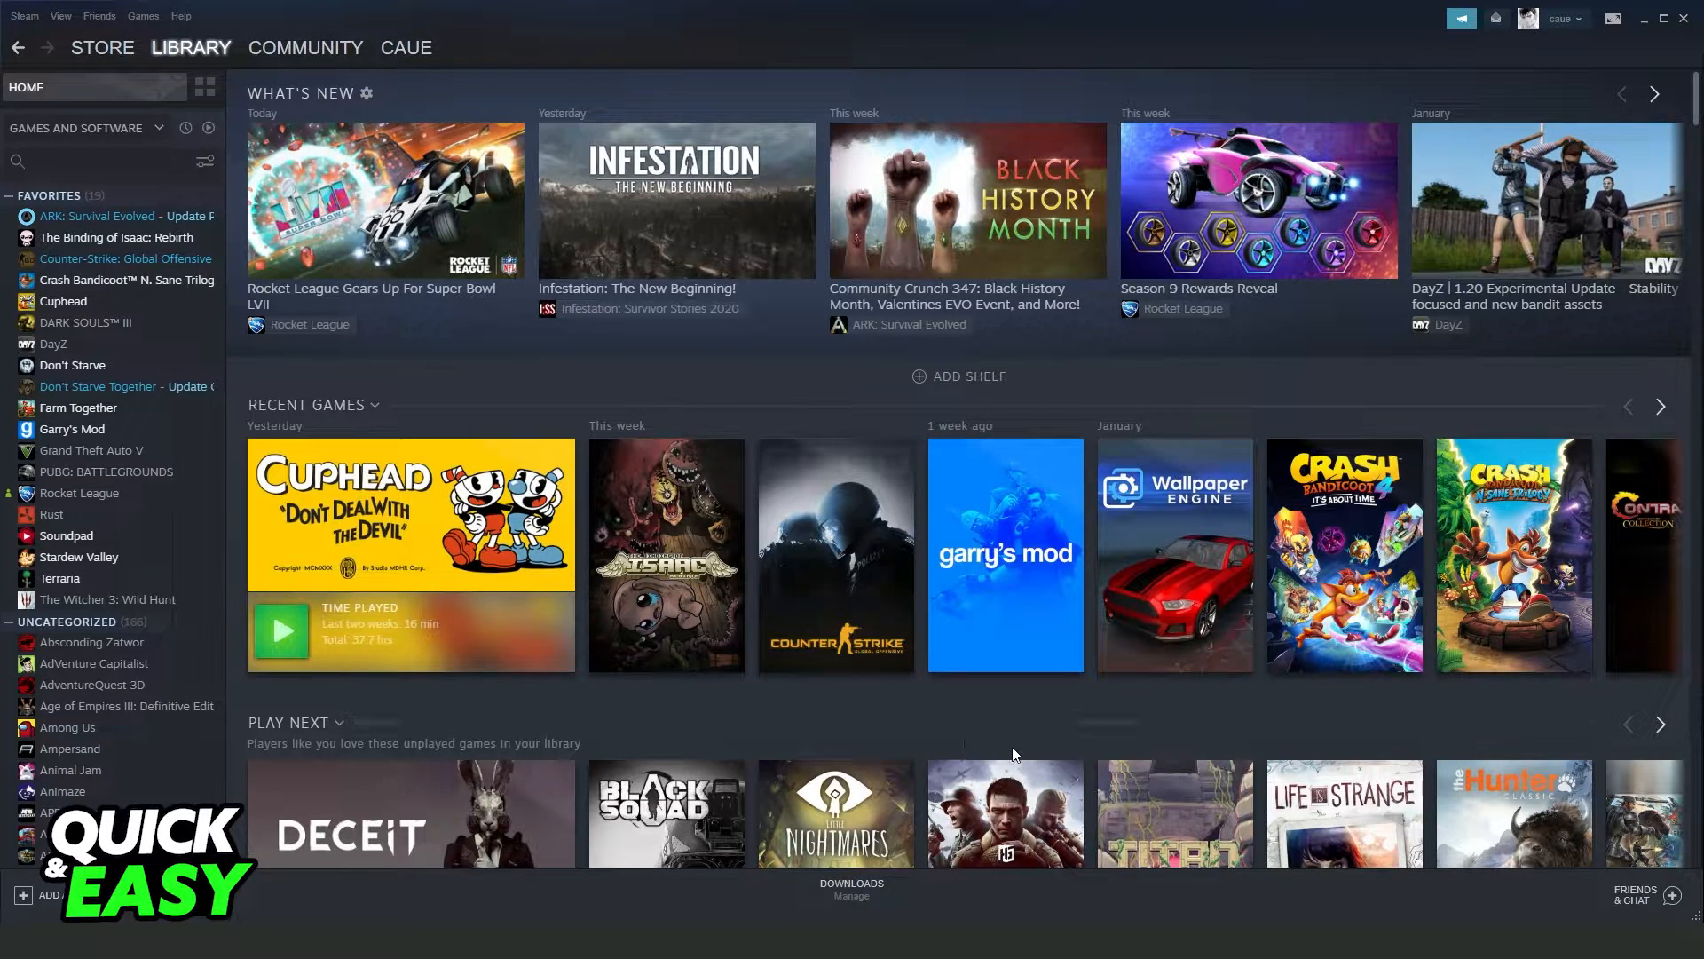
{"action": "mouse_move", "coordinate": [756, 692]}
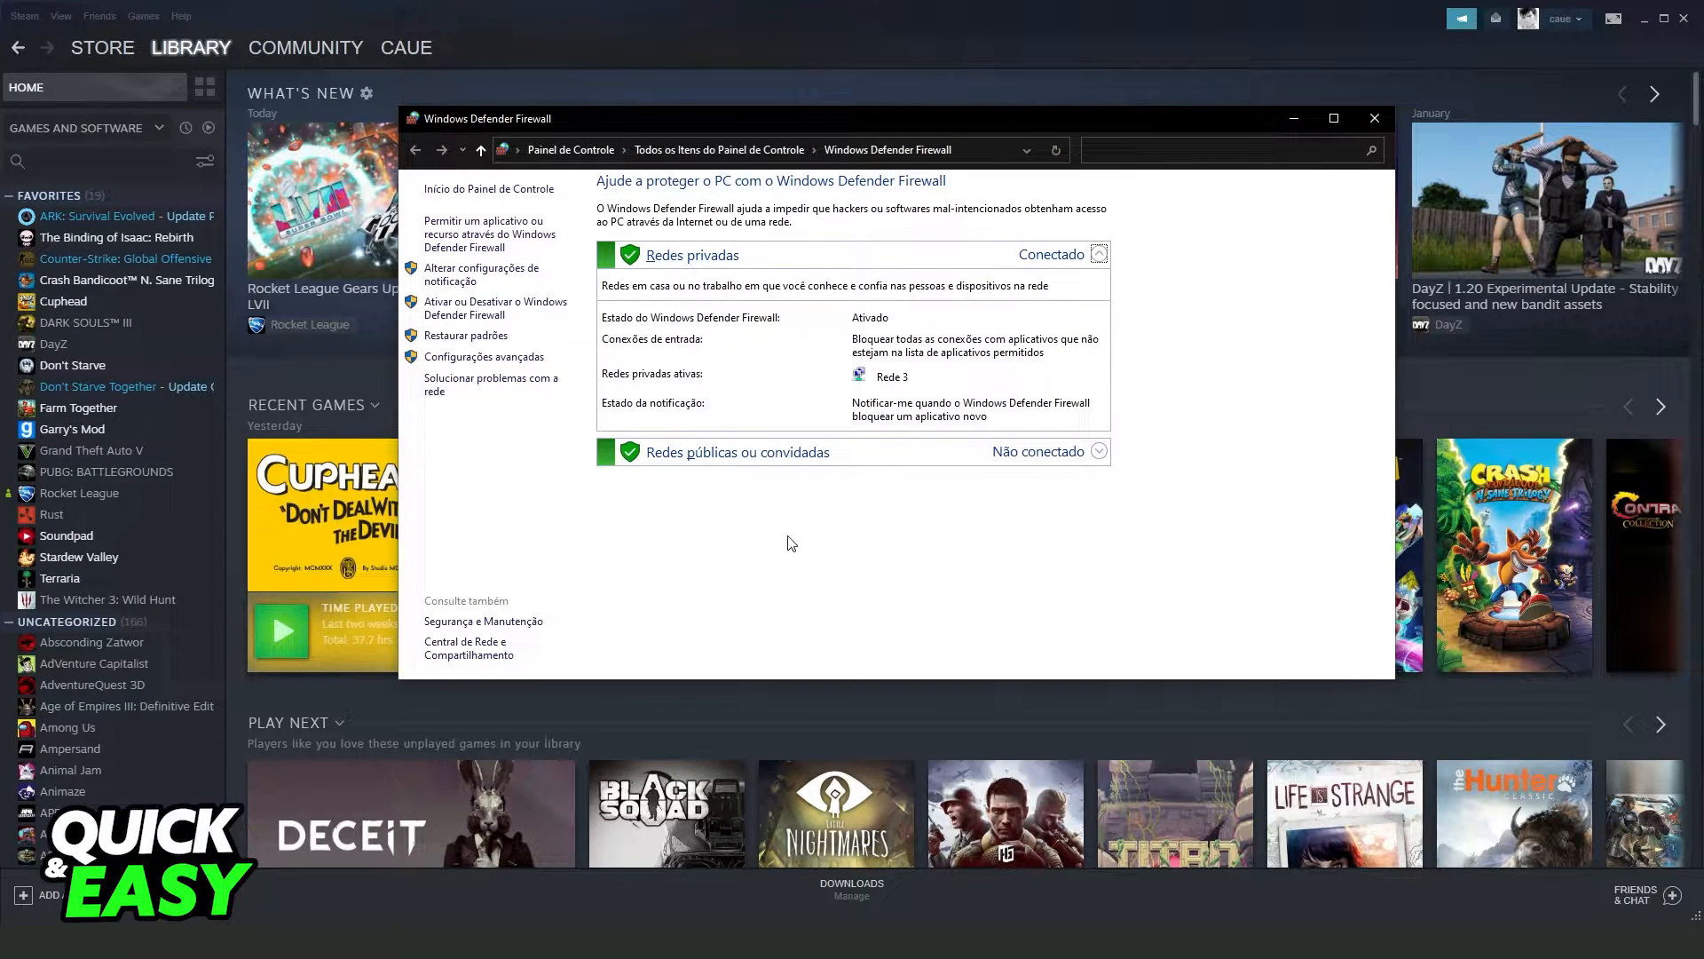
{"action": "mouse_move", "coordinate": [847, 586]}
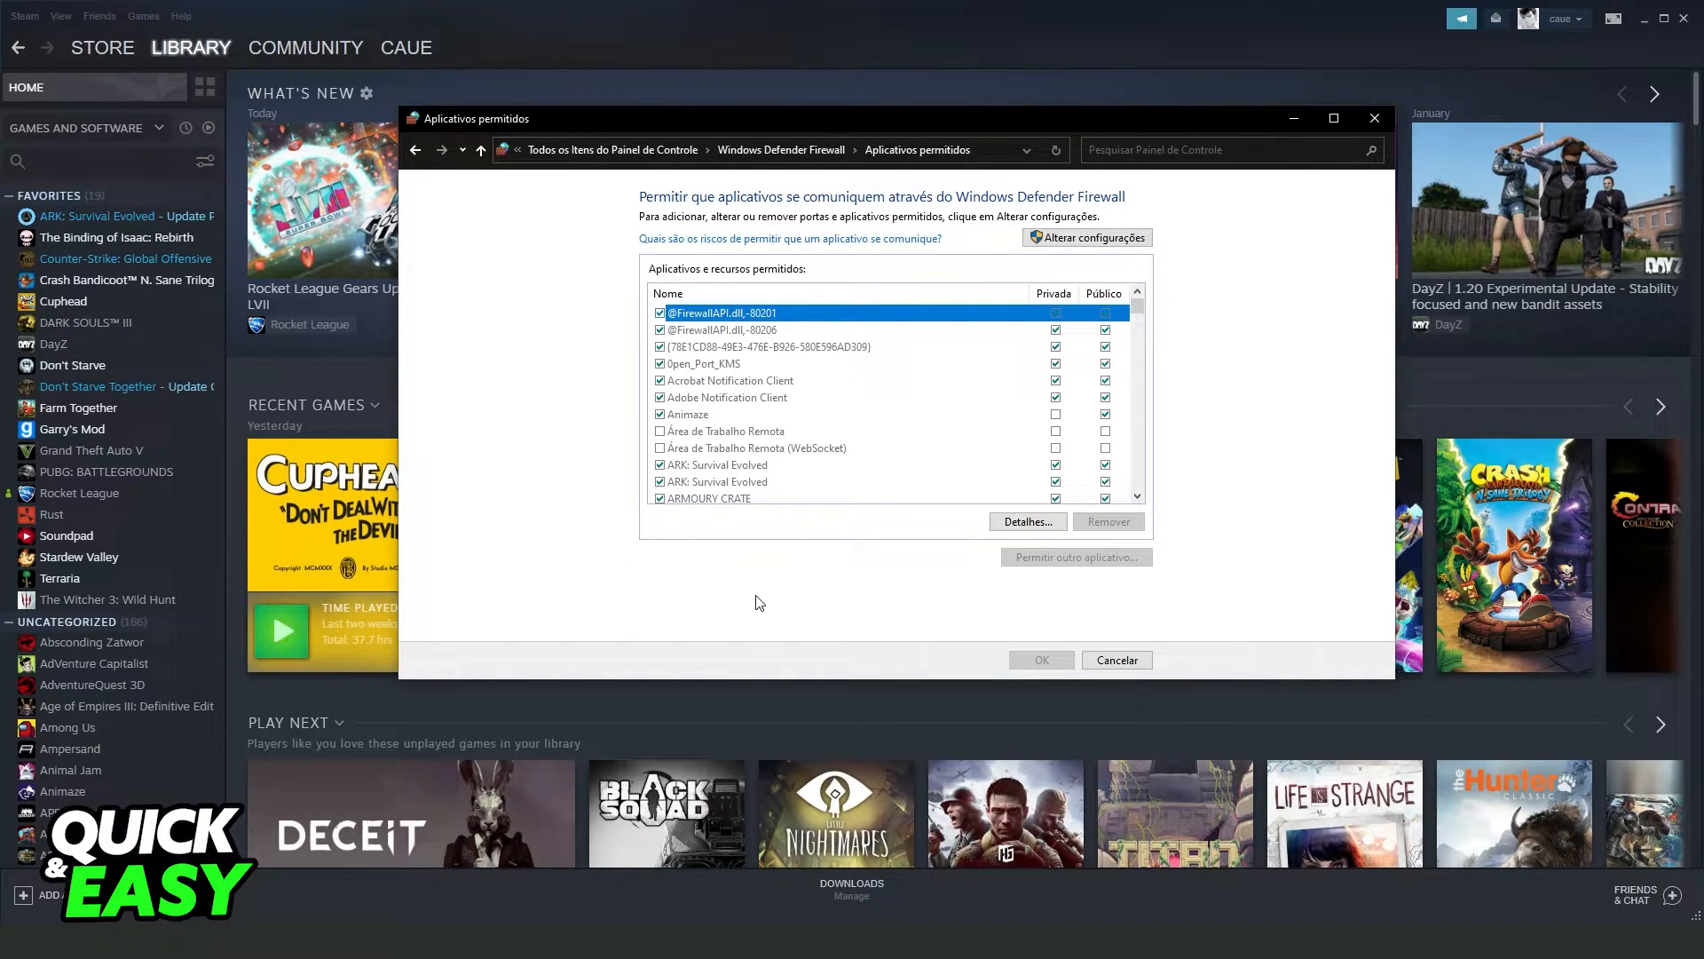
Allow Steam on both Private and Public networks in Windows Defender Firewall and confirm
{"action": "left_click", "coordinate": [728, 398]}
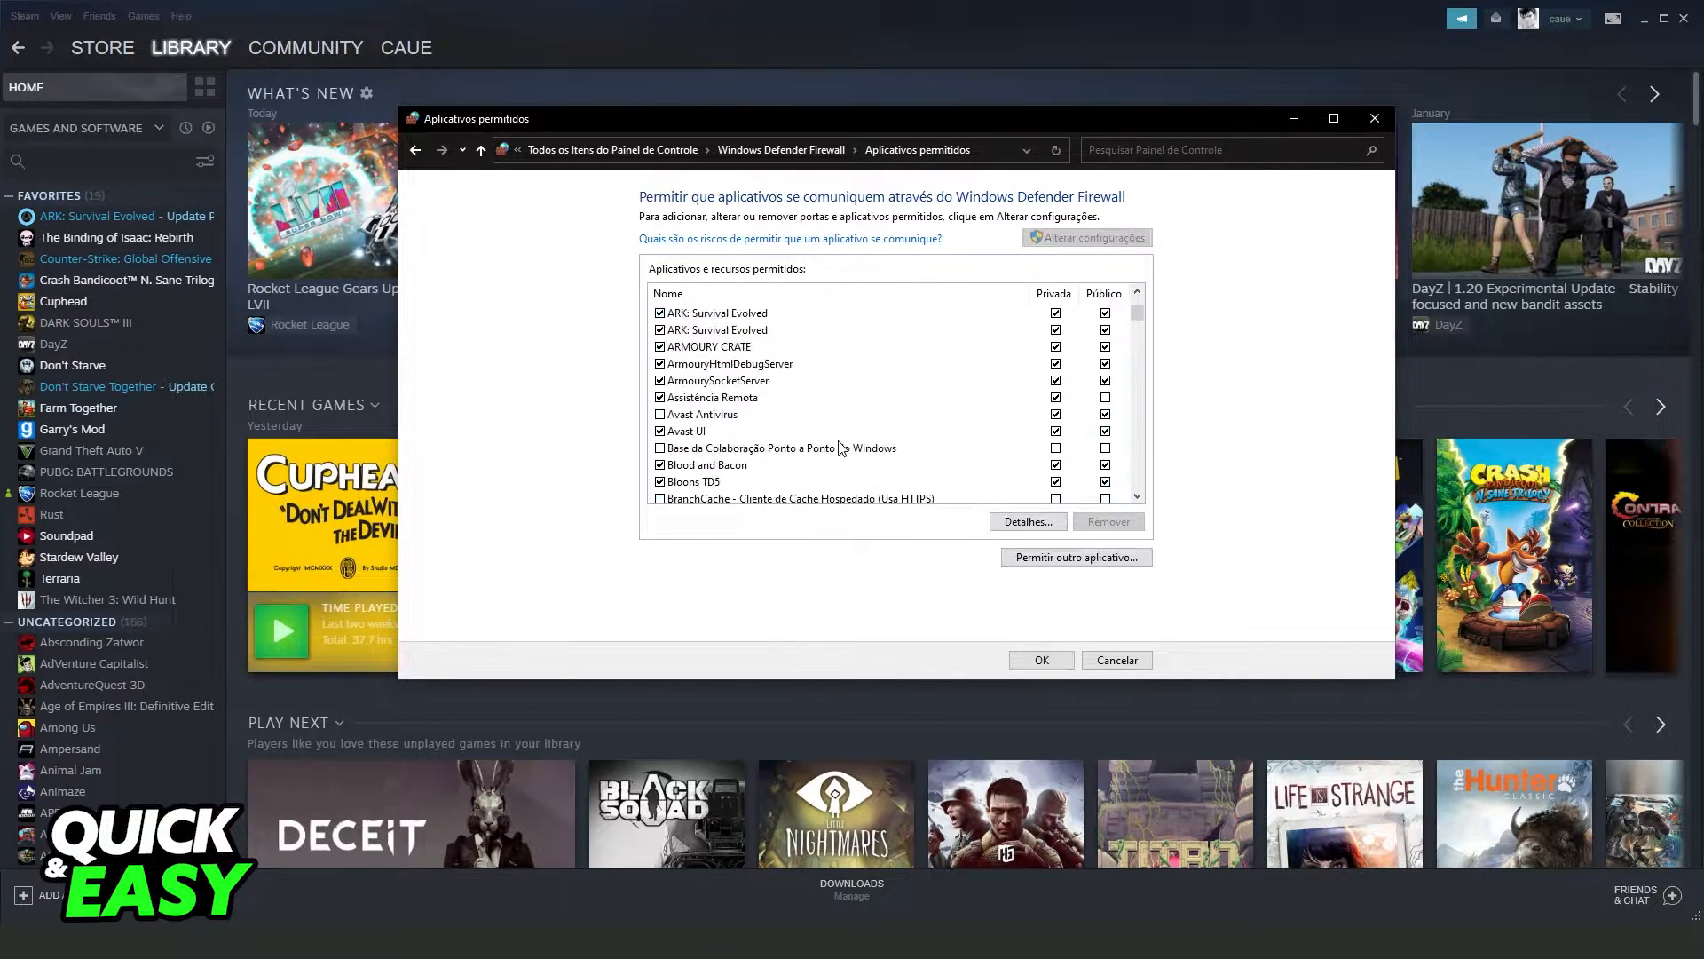
{"action": "scroll", "scroll_direction": "down", "scroll_amount": 3}
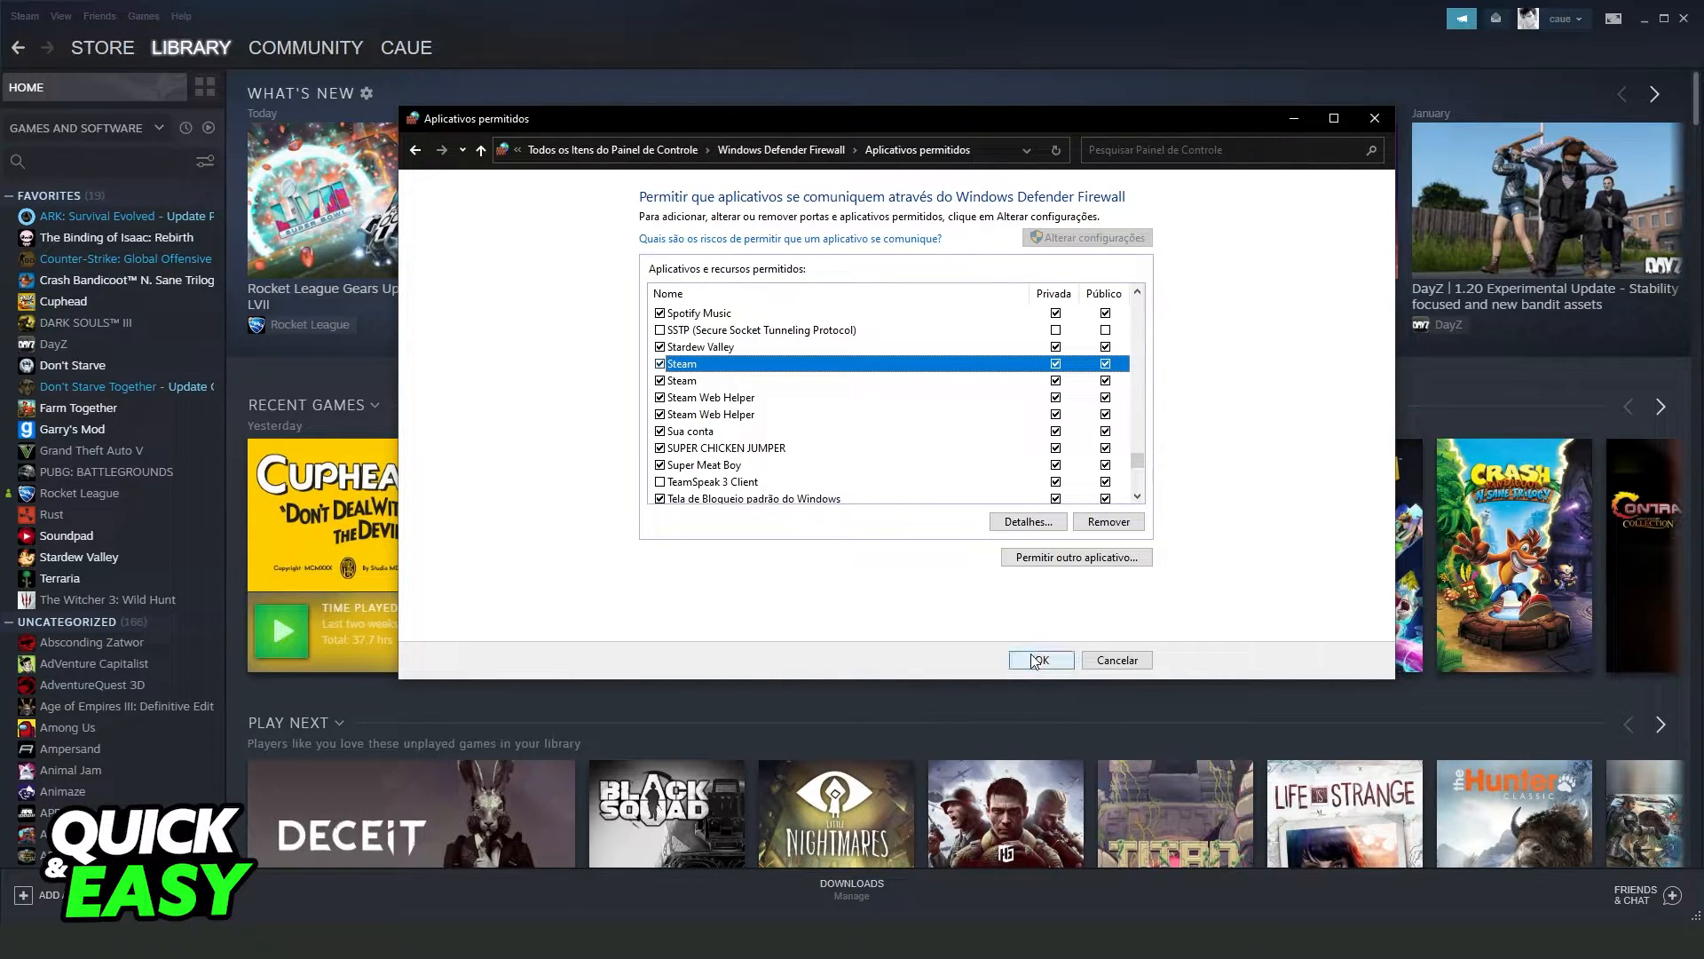
{"action": "left_click", "coordinate": [1040, 659]}
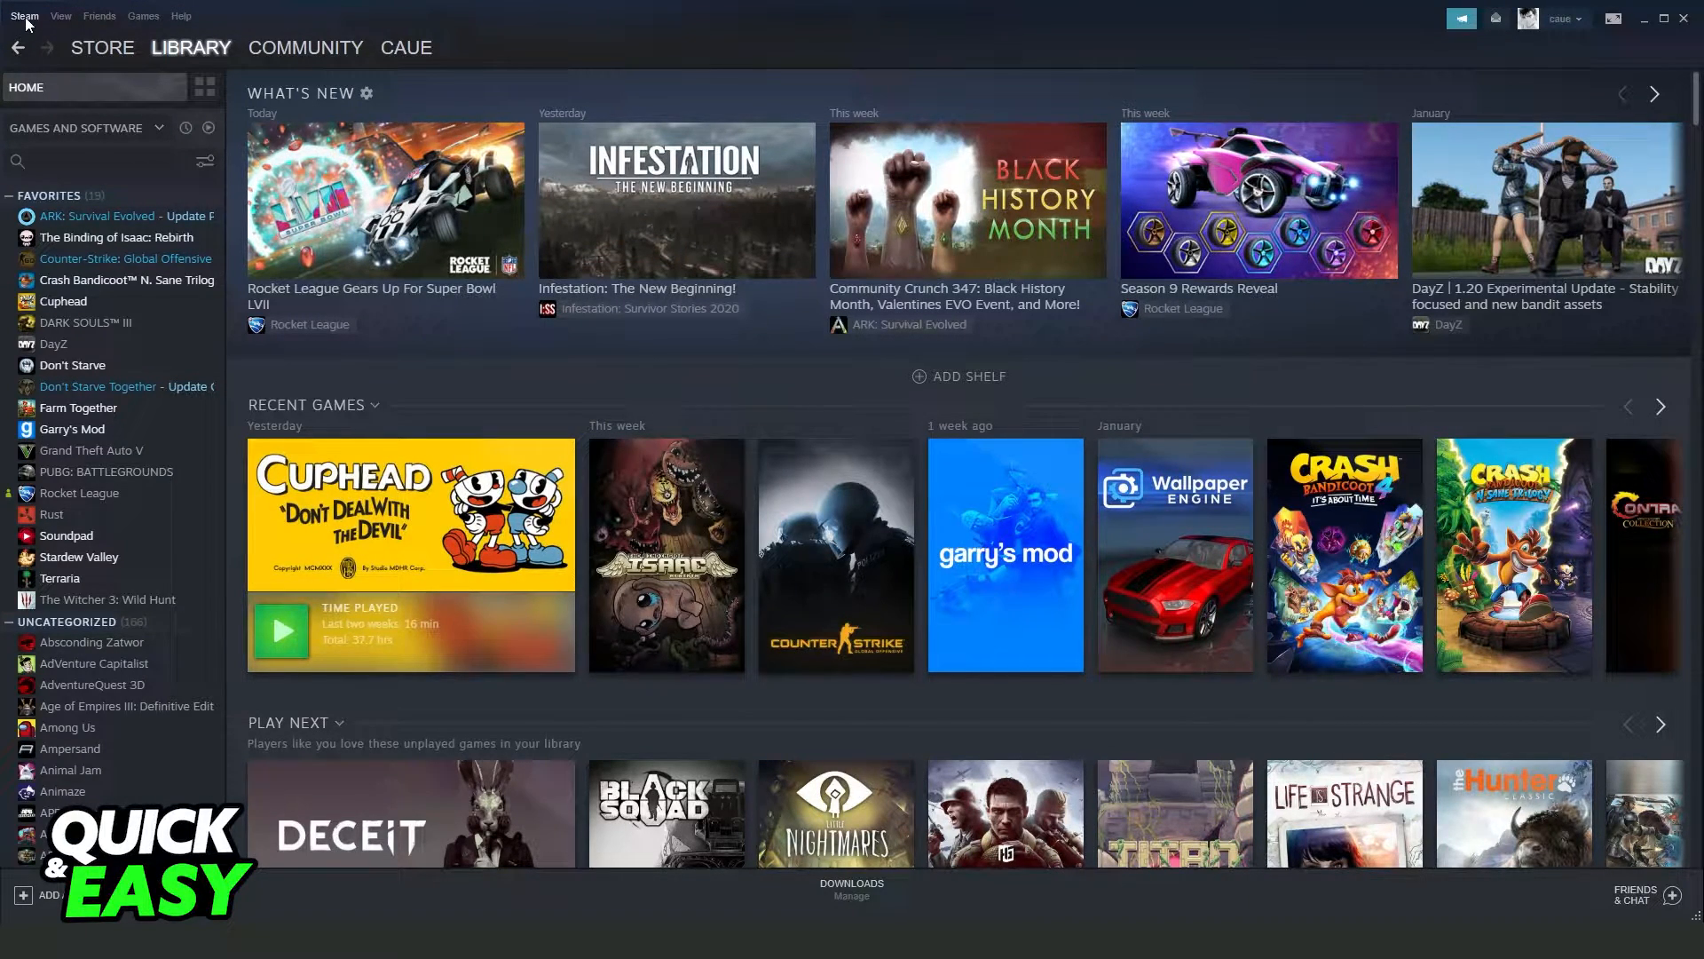
In Steam Settings > Account, set Beta participation to NONE to opt out of all betas
{"action": "left_click", "coordinate": [22, 14]}
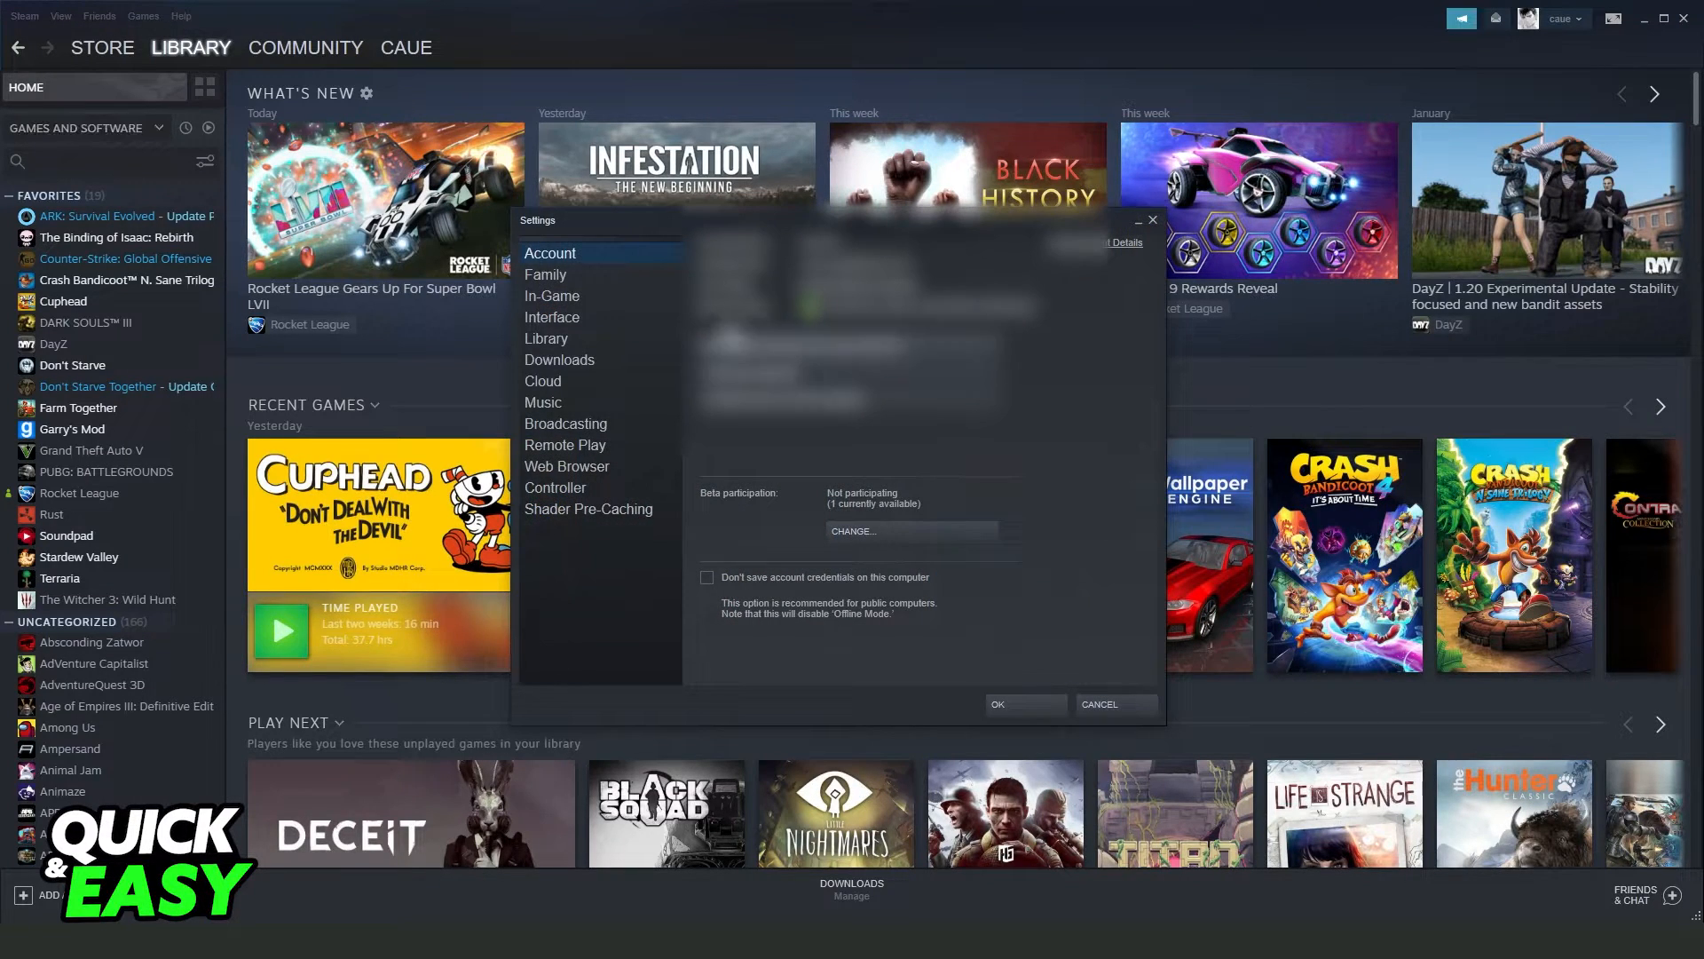
{"action": "mouse_move", "coordinate": [756, 500]}
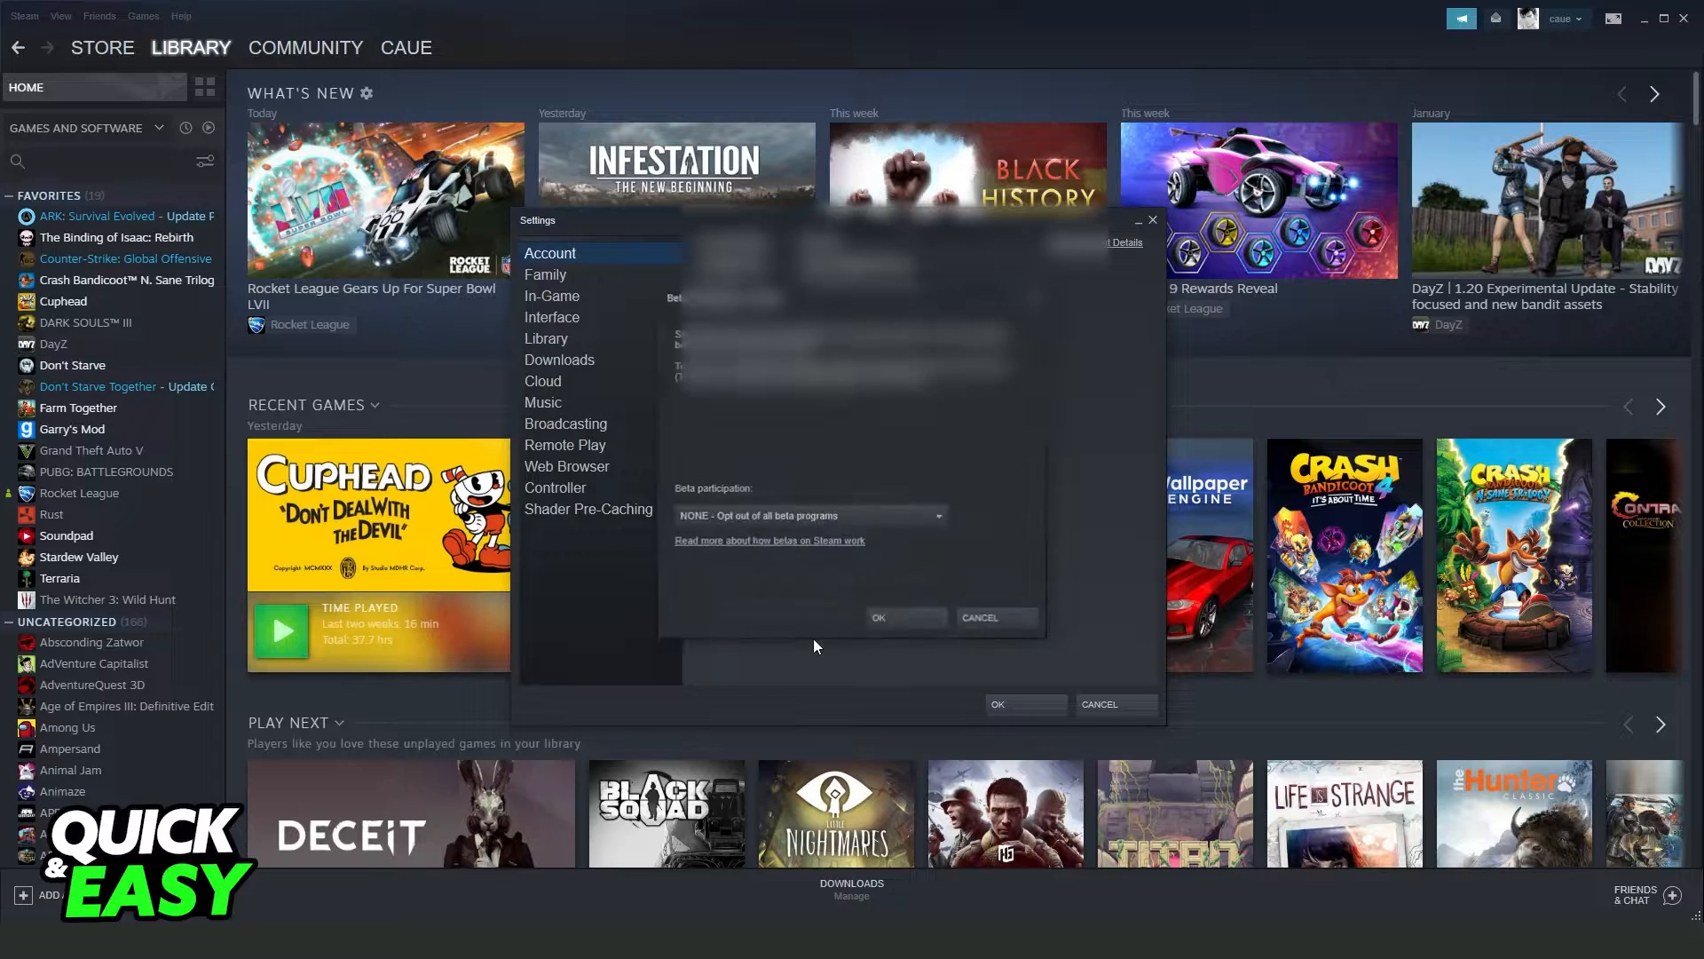
{"action": "left_click", "coordinate": [810, 515]}
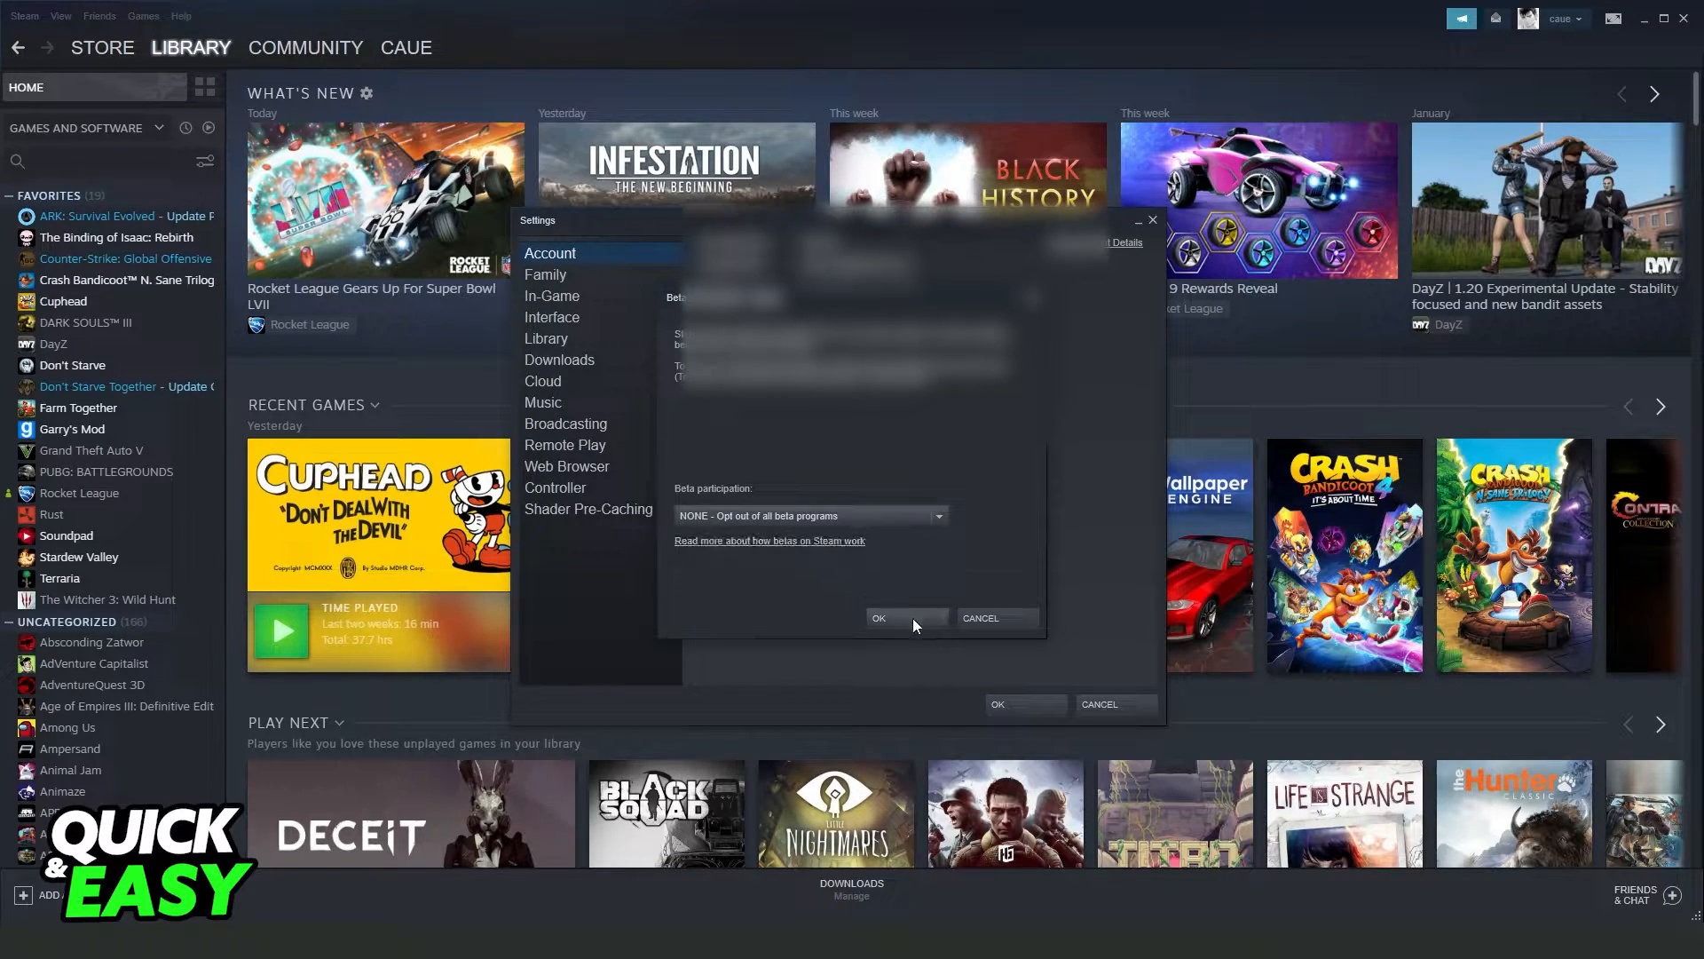
{"action": "mouse_move", "coordinate": [1012, 721]}
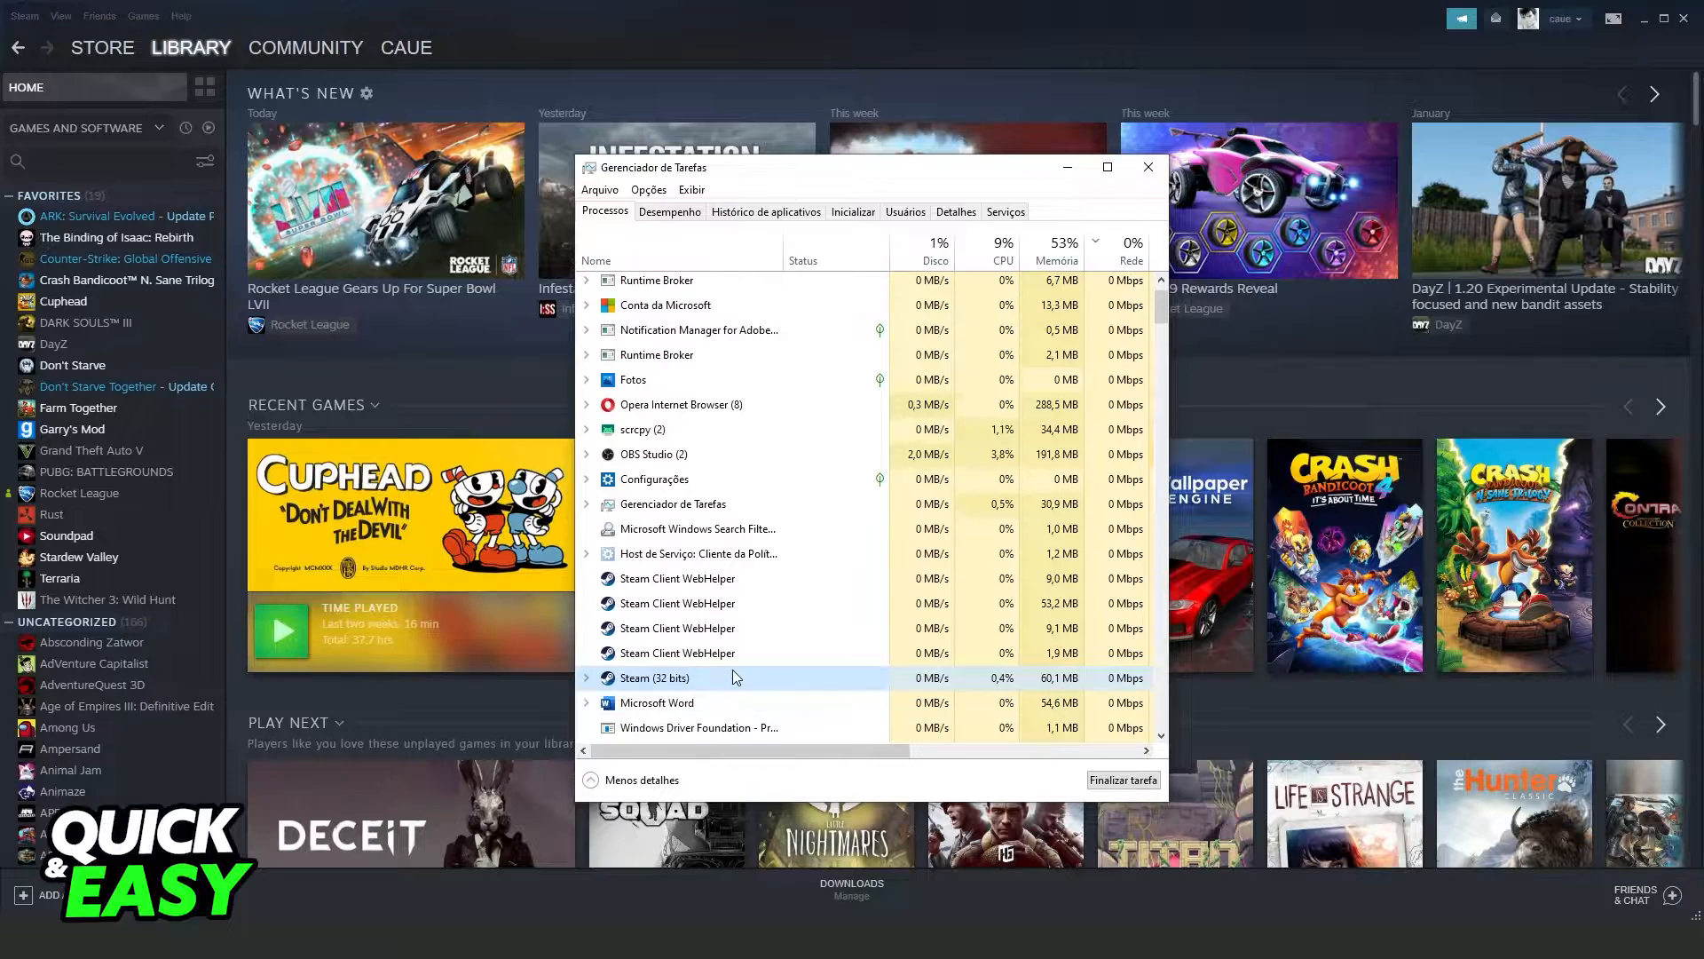
{"action": "scroll", "scroll_direction": "down", "scroll_amount": 3}
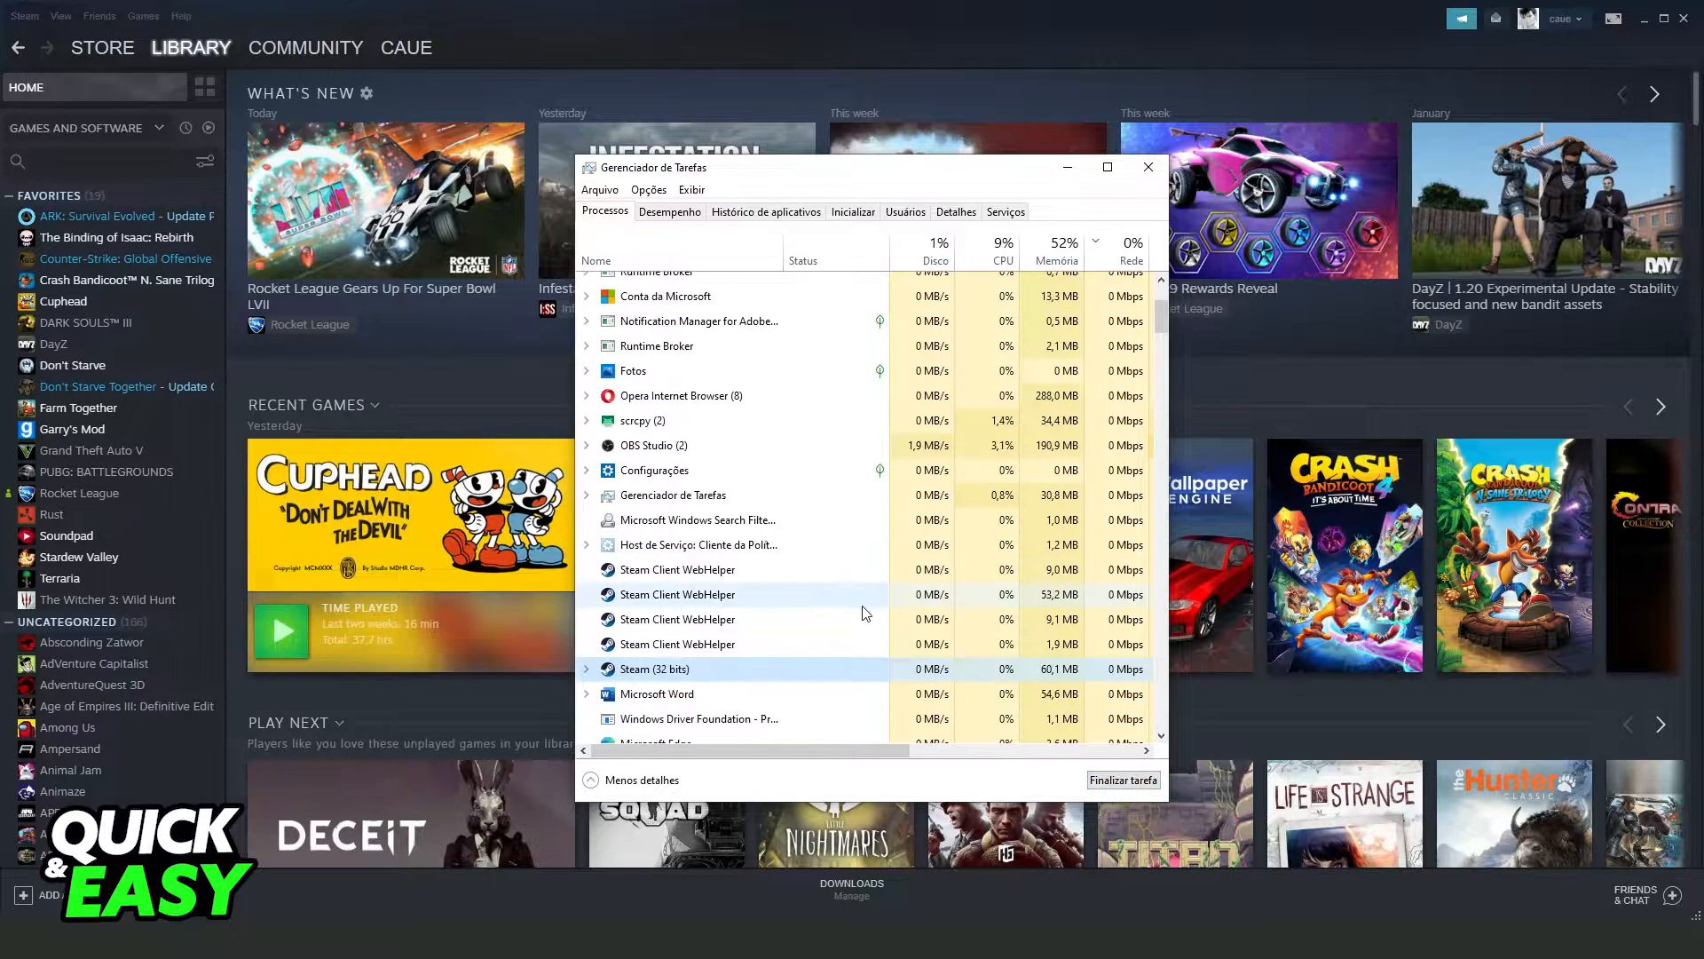
{"action": "scroll", "scroll_direction": "down", "scroll_amount": 3}
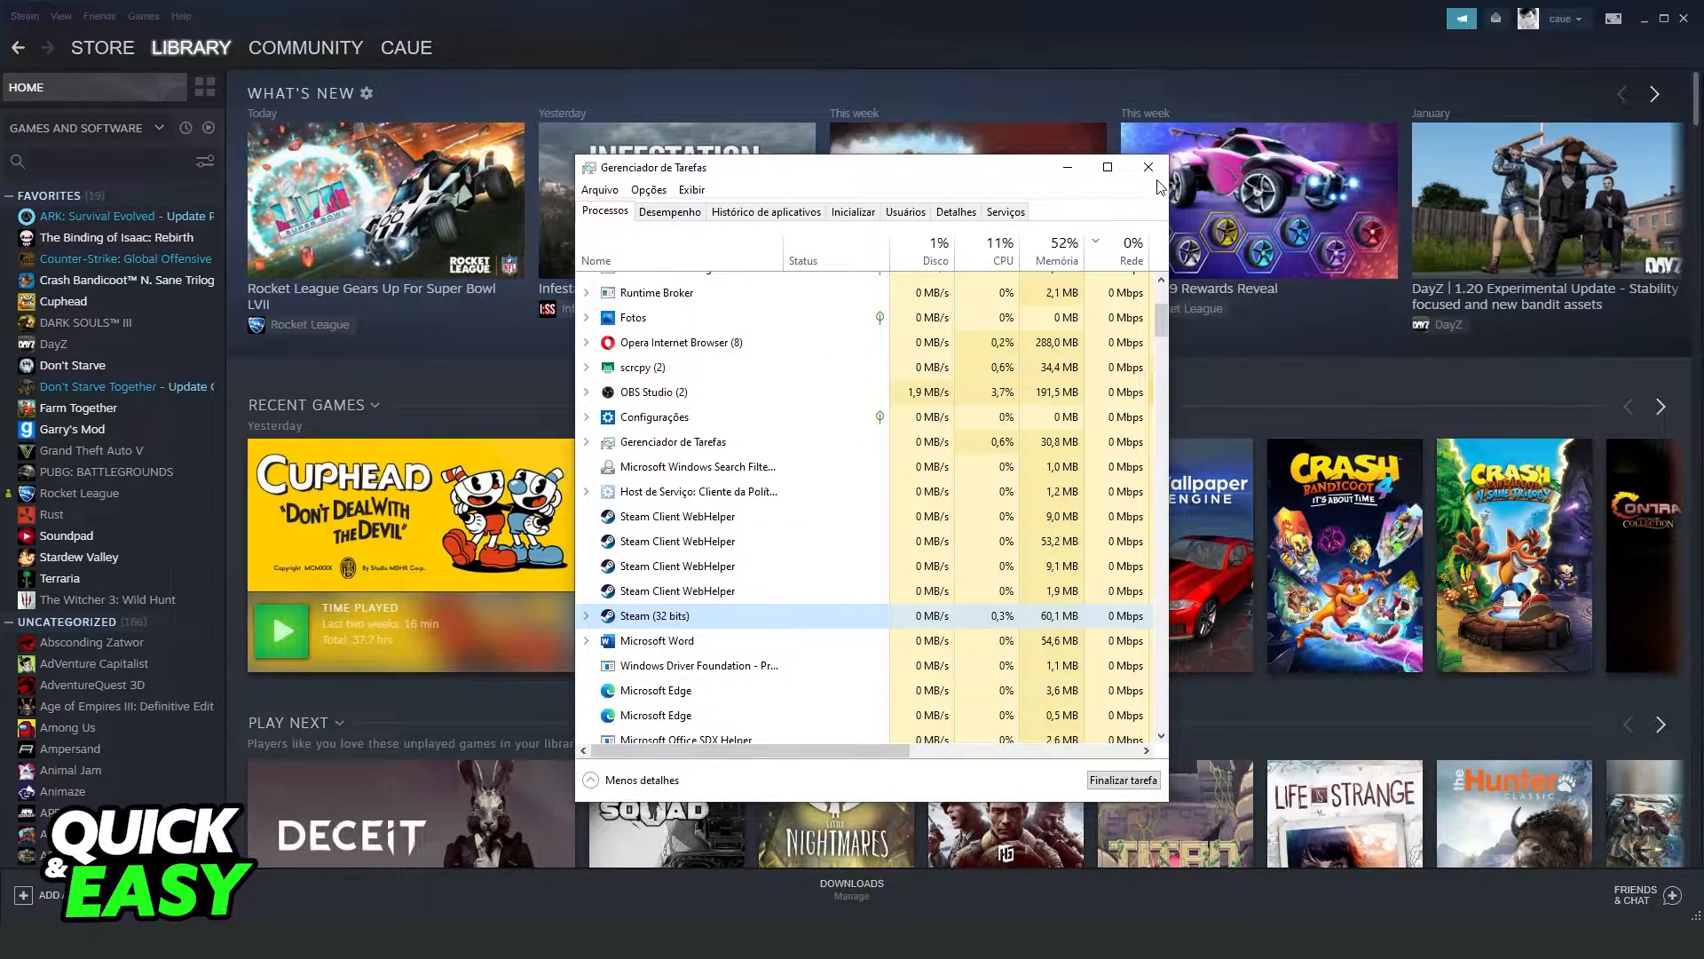
{"action": "left_click", "coordinate": [1146, 167]}
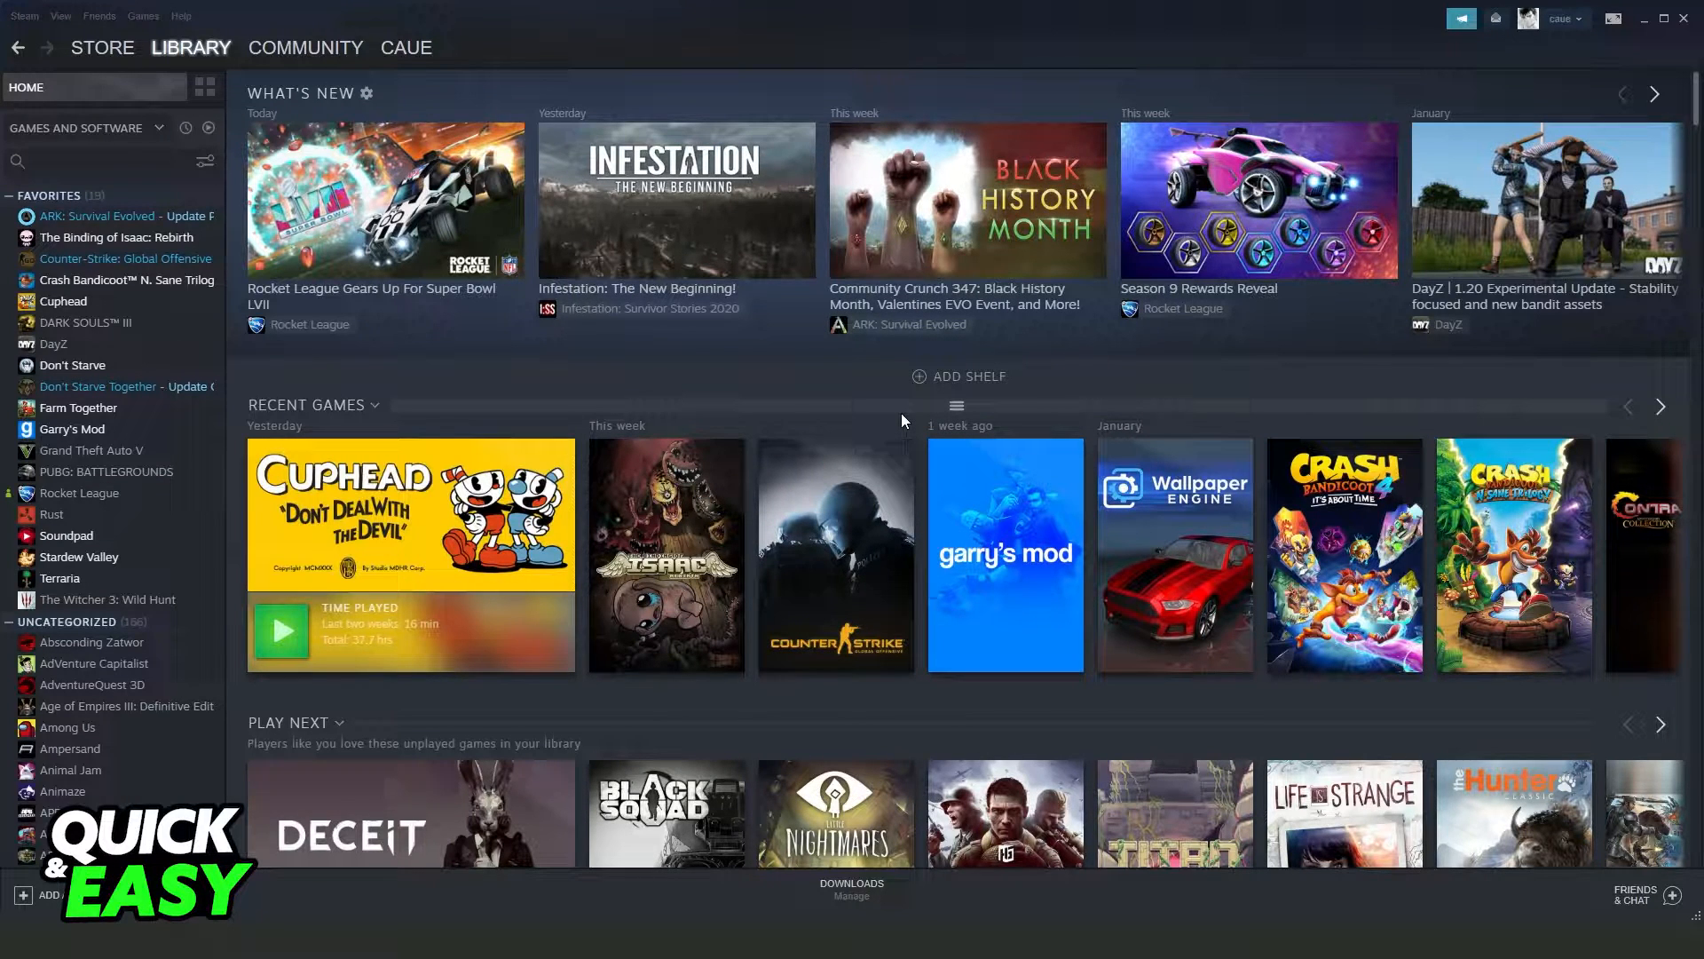